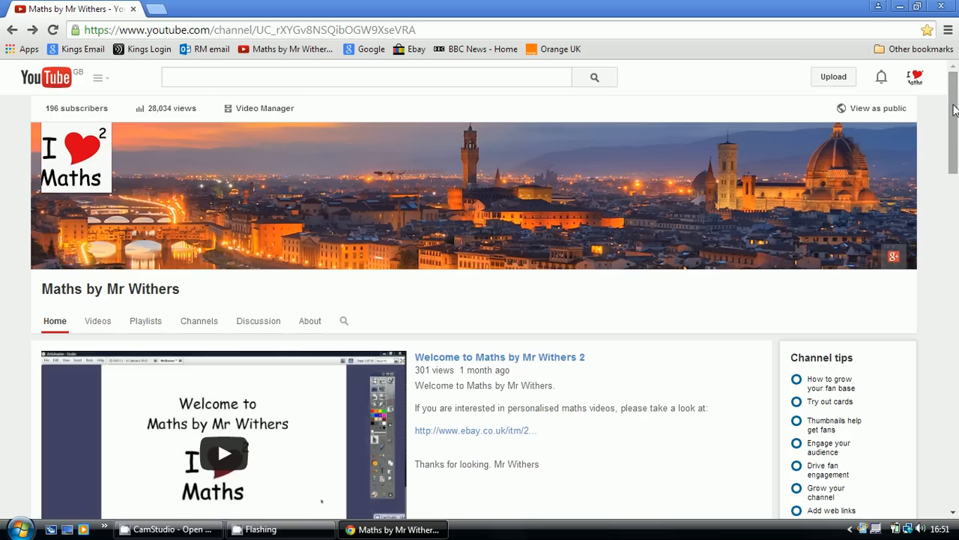
{"action": "scroll", "scroll_direction": "down", "scroll_amount": 3}
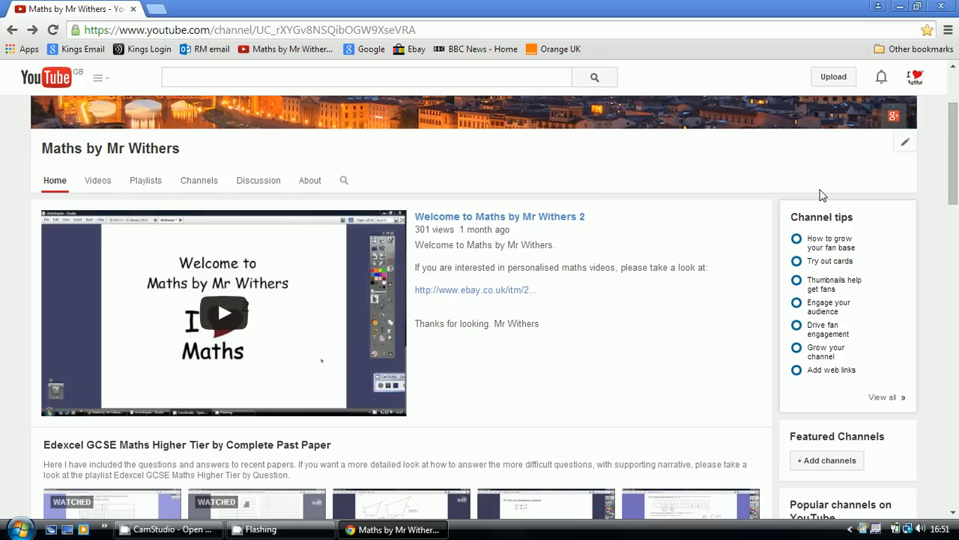
{"action": "scroll", "scroll_direction": "down", "scroll_amount": 3}
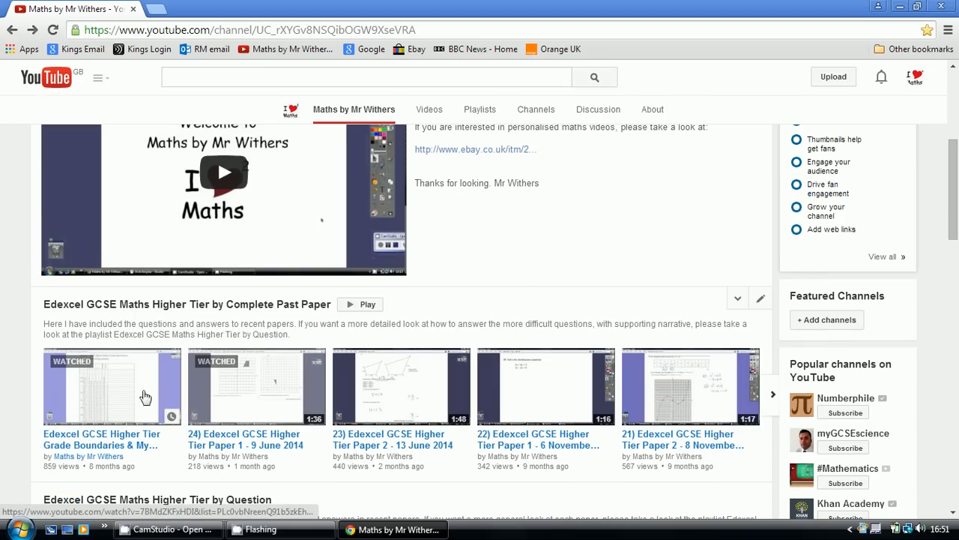
{"action": "mouse_move", "coordinate": [225, 393]}
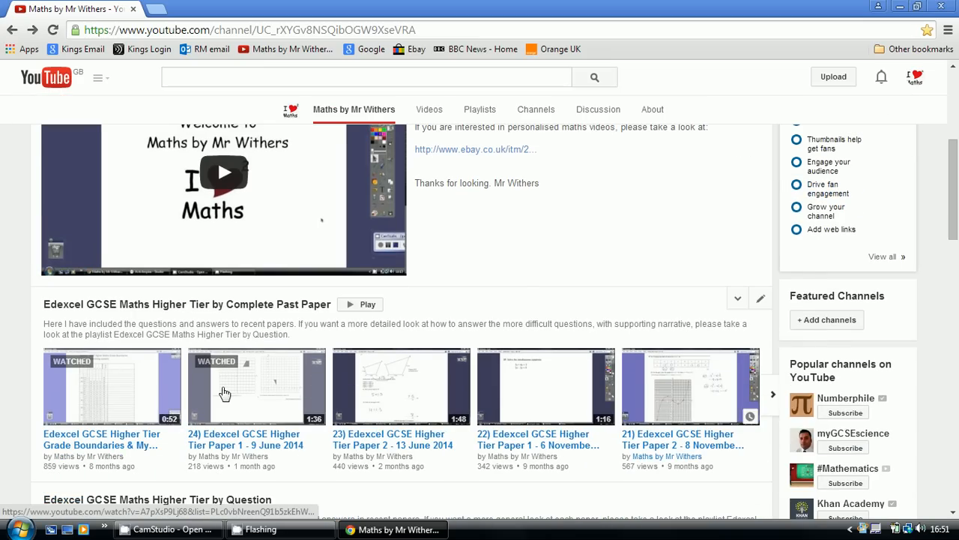
{"action": "mouse_move", "coordinate": [105, 396]}
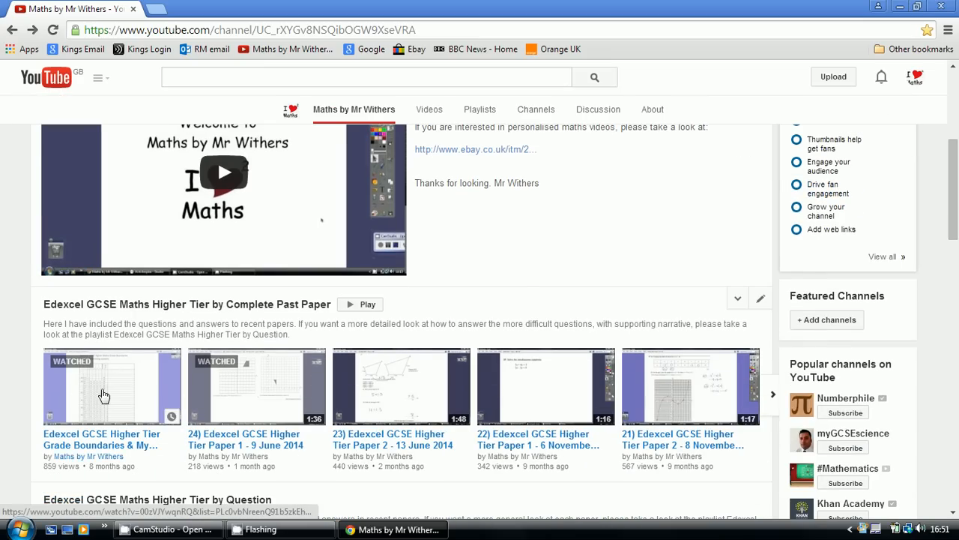
{"action": "mouse_move", "coordinate": [276, 389]}
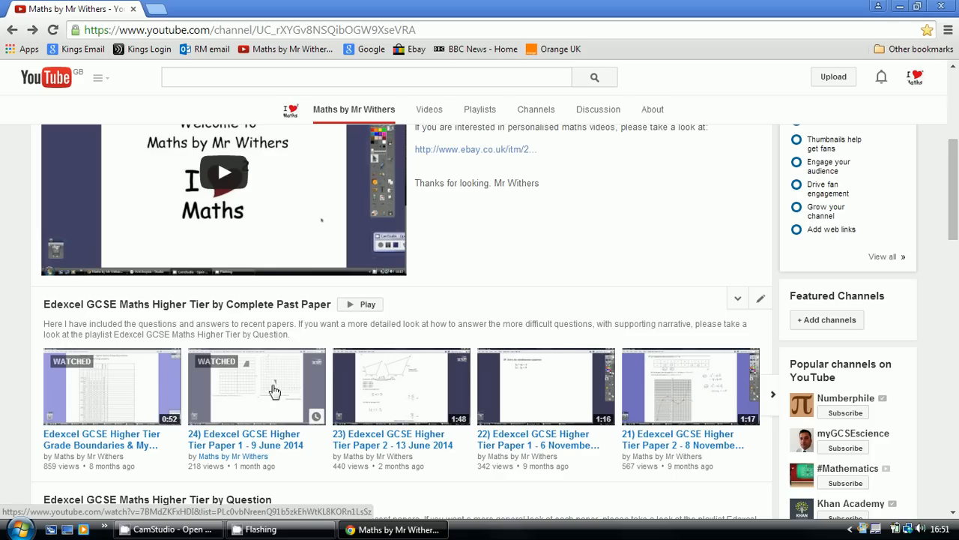
{"action": "mouse_move", "coordinate": [255, 396]}
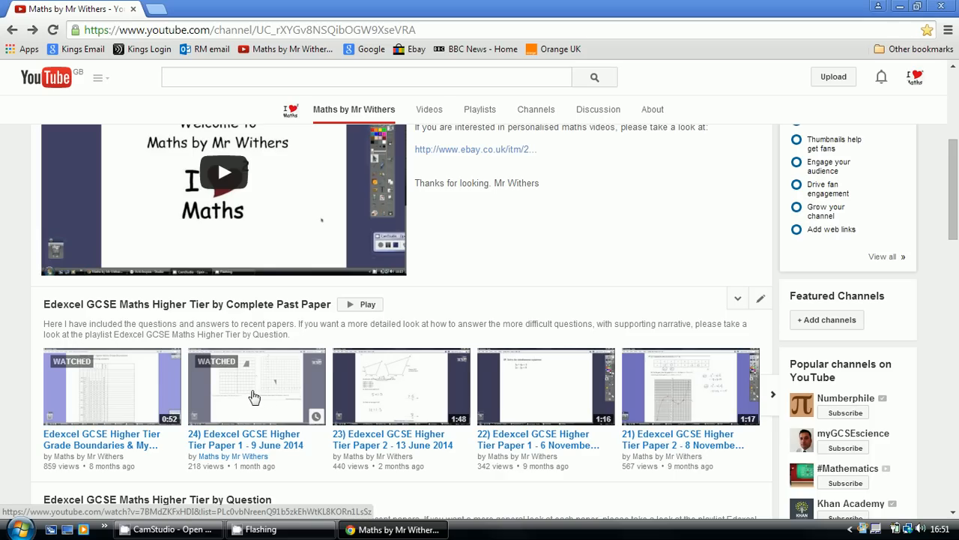
{"action": "mouse_move", "coordinate": [243, 403]}
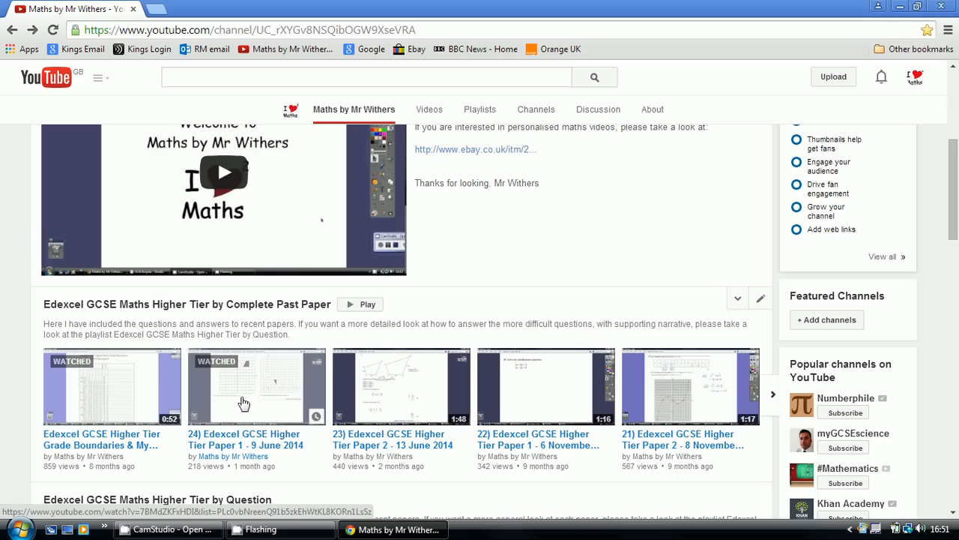
{"action": "mouse_move", "coordinate": [232, 403]}
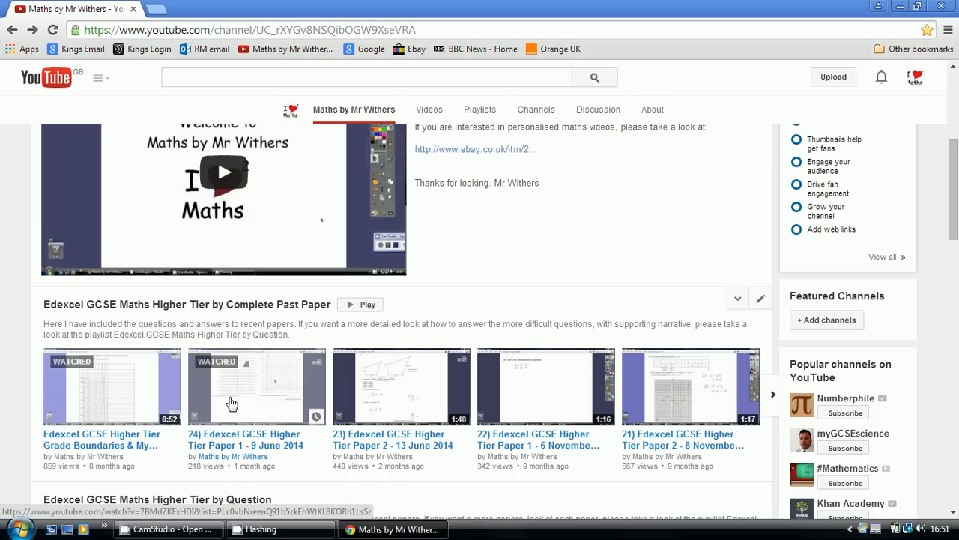
{"action": "mouse_move", "coordinate": [277, 385]}
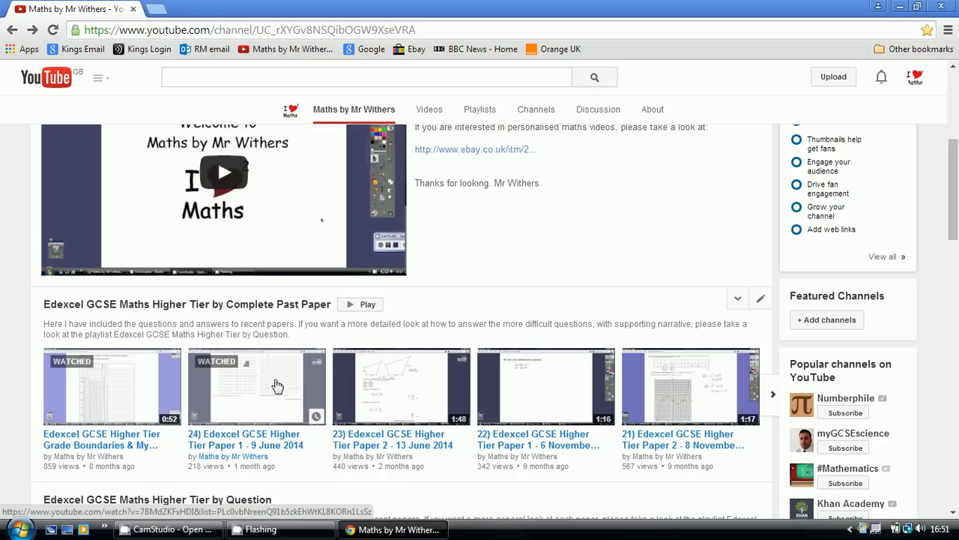
{"action": "mouse_move", "coordinate": [291, 384]}
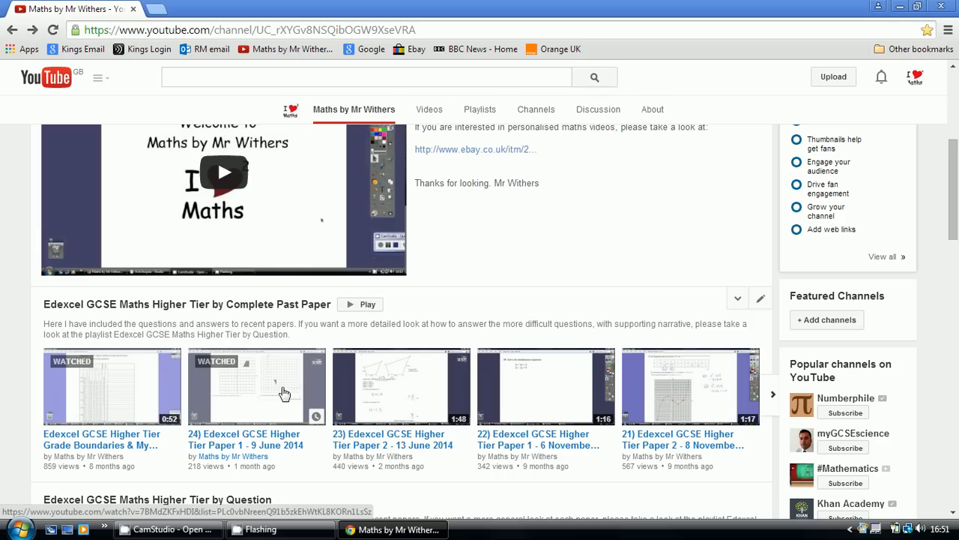
{"action": "scroll", "scroll_direction": "down", "scroll_amount": 3}
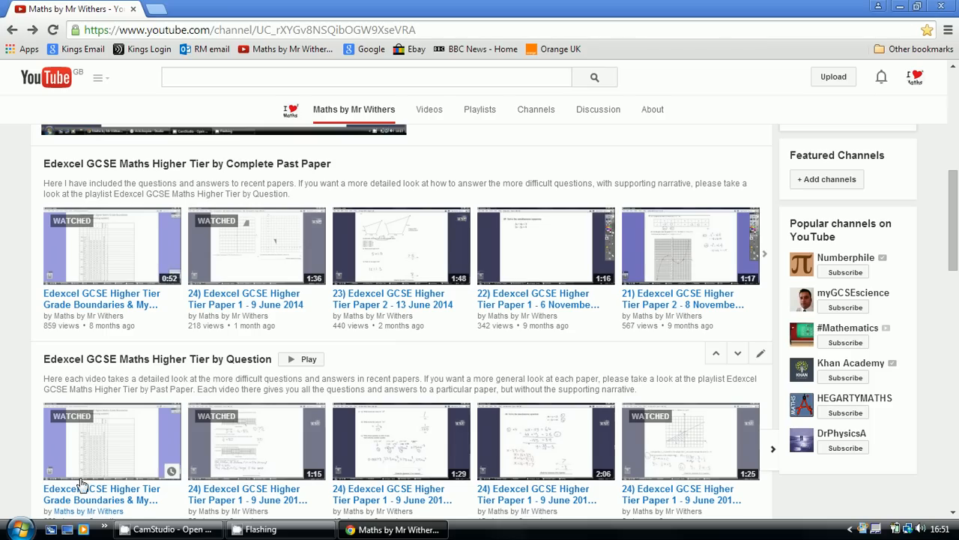
{"action": "mouse_move", "coordinate": [231, 479]}
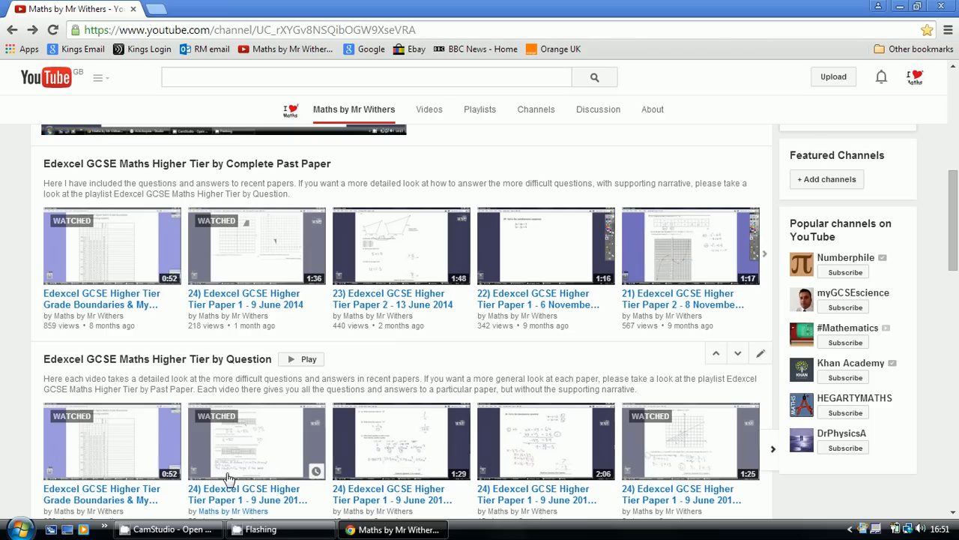
{"action": "mouse_move", "coordinate": [279, 426]}
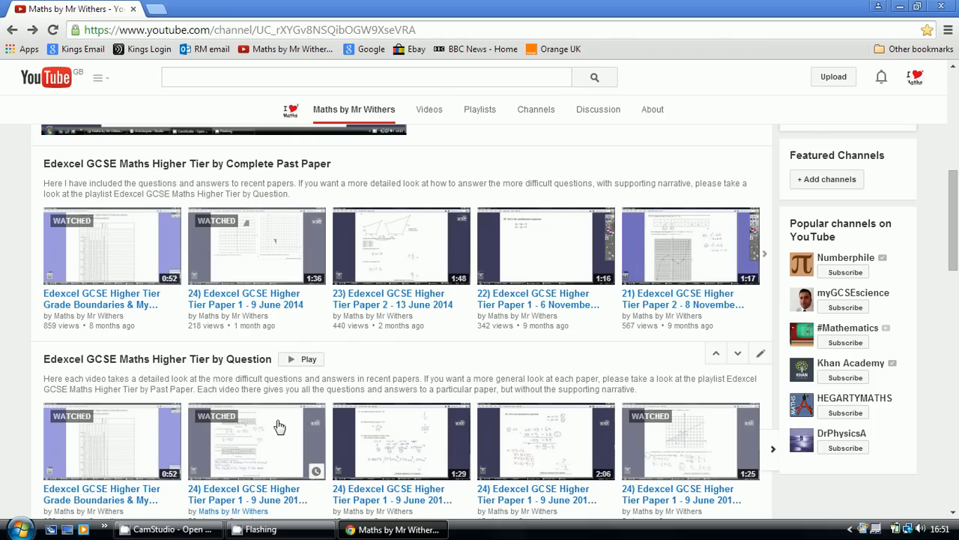
{"action": "mouse_move", "coordinate": [288, 443]}
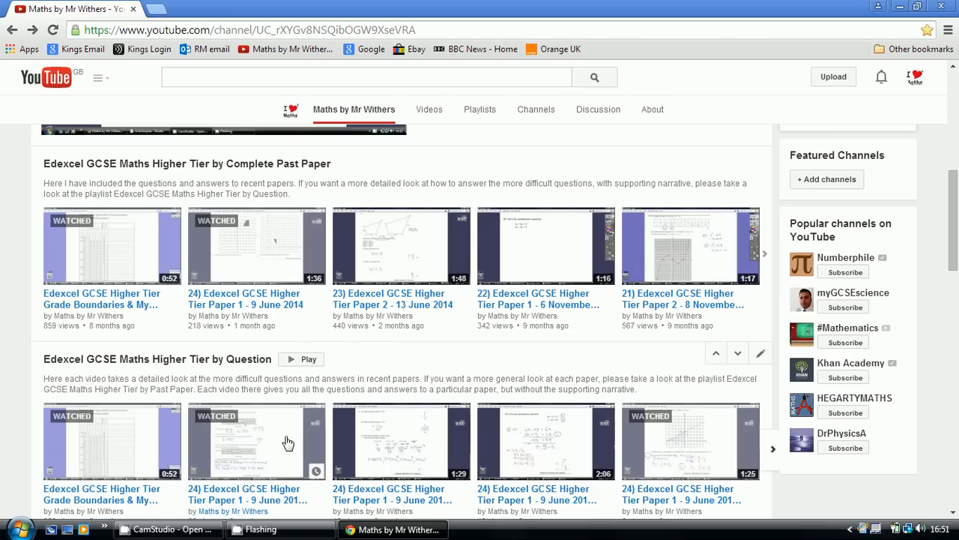
{"action": "mouse_move", "coordinate": [240, 441]}
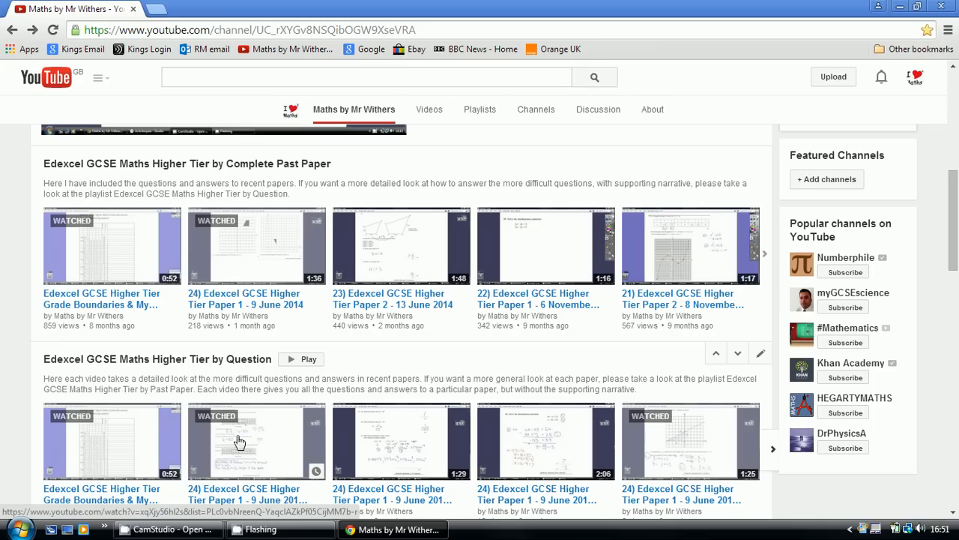
{"action": "mouse_move", "coordinate": [281, 438]}
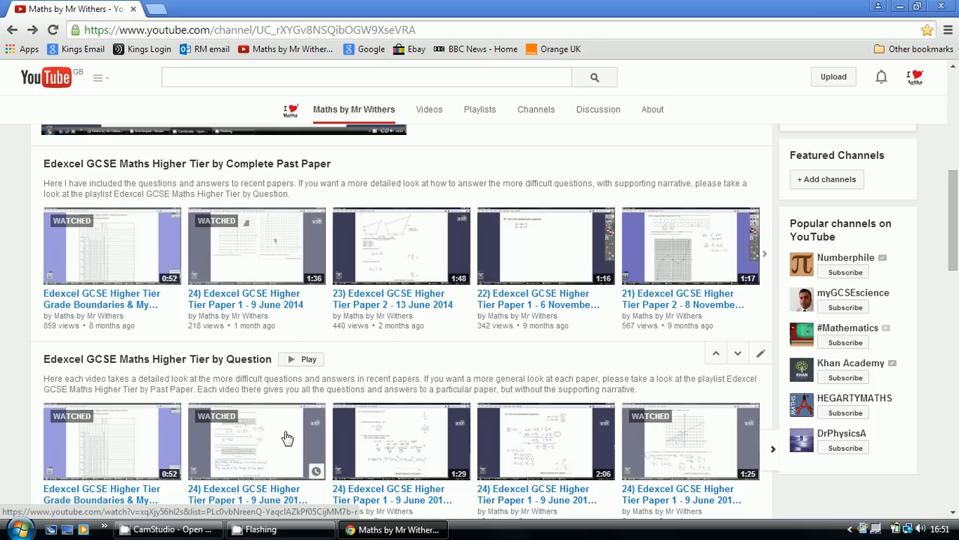
{"action": "mouse_move", "coordinate": [353, 456]}
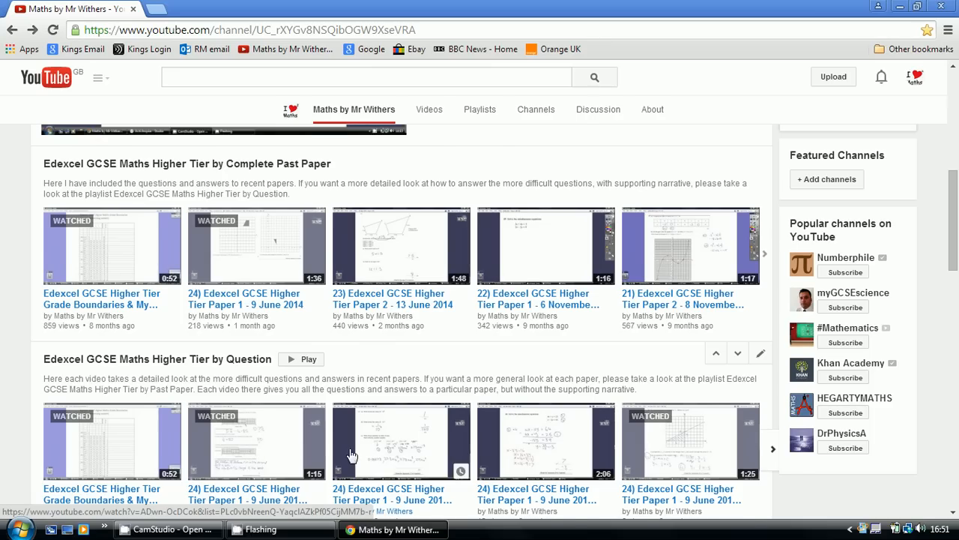
{"action": "scroll", "scroll_direction": "down", "scroll_amount": 3}
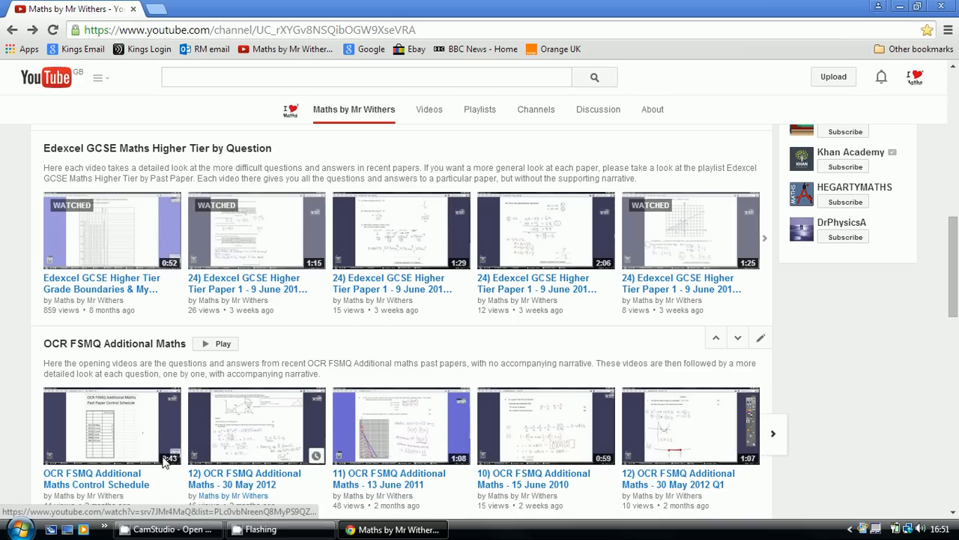
{"action": "mouse_move", "coordinate": [464, 423]}
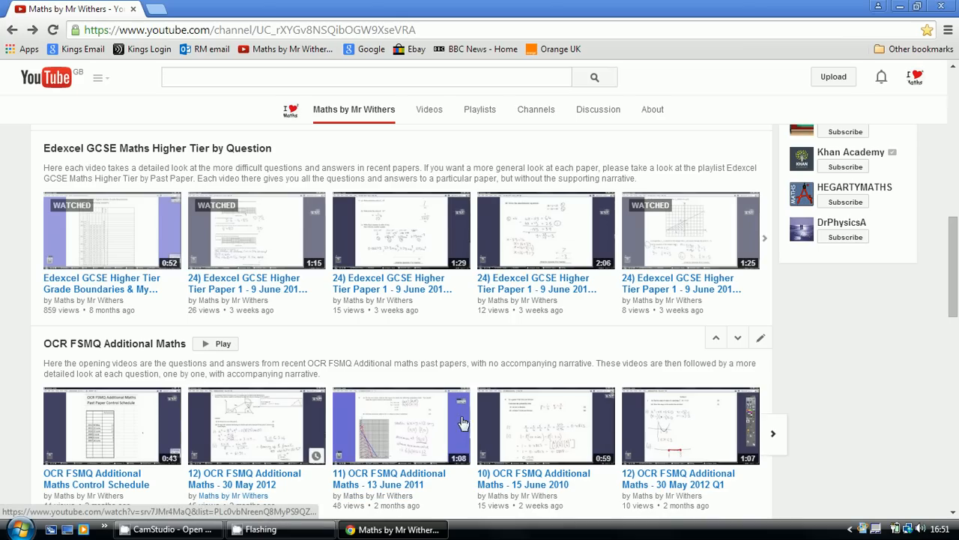
{"action": "mouse_move", "coordinate": [84, 352]}
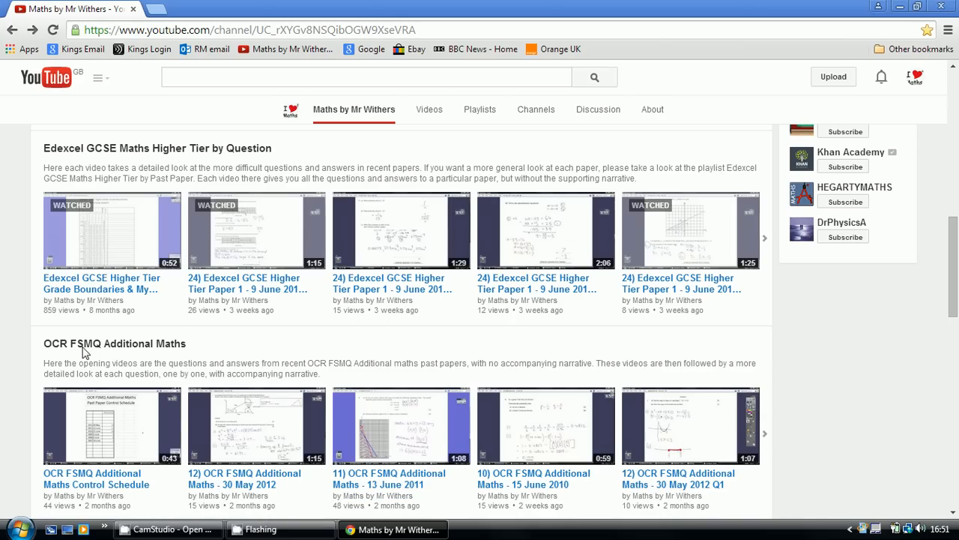
{"action": "mouse_move", "coordinate": [84, 344]}
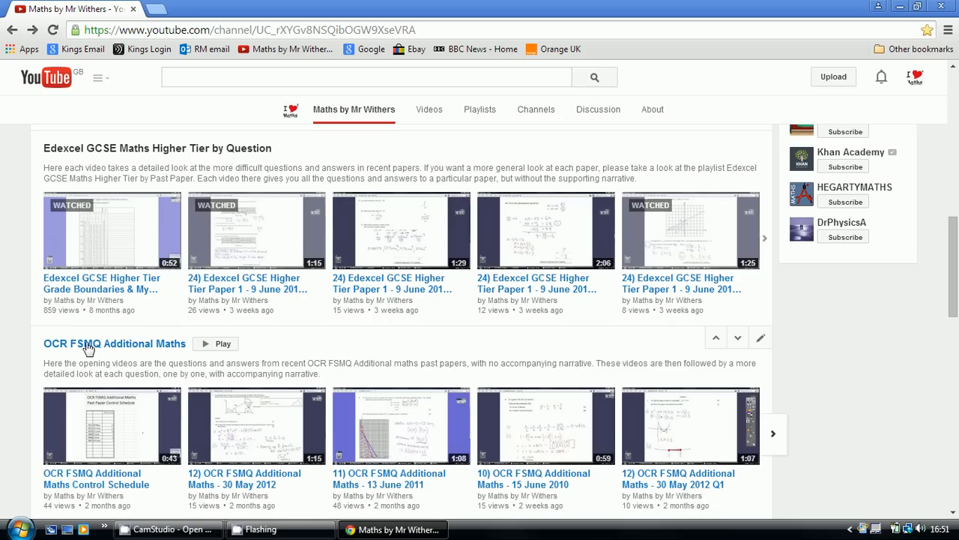
{"action": "mouse_move", "coordinate": [258, 440]}
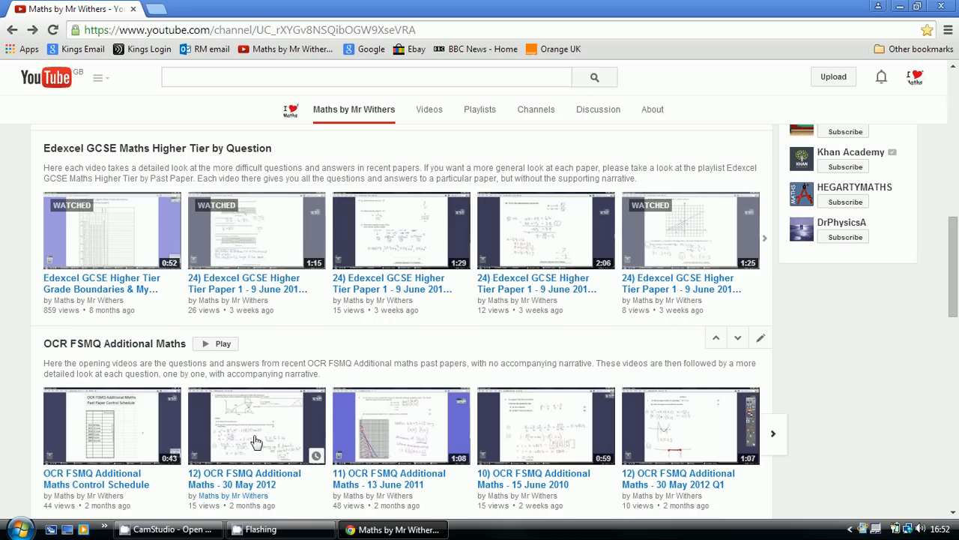
{"action": "mouse_move", "coordinate": [382, 436]}
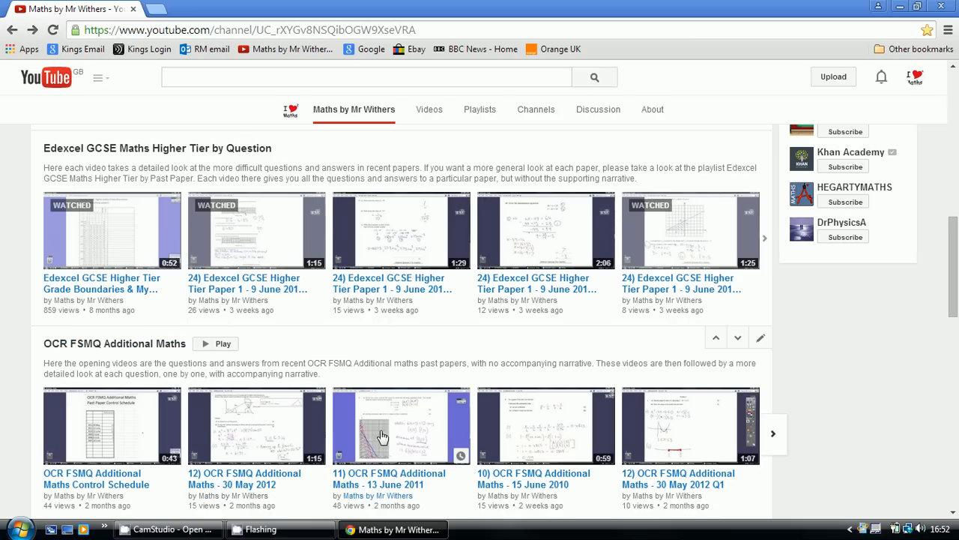
{"action": "mouse_move", "coordinate": [233, 441]}
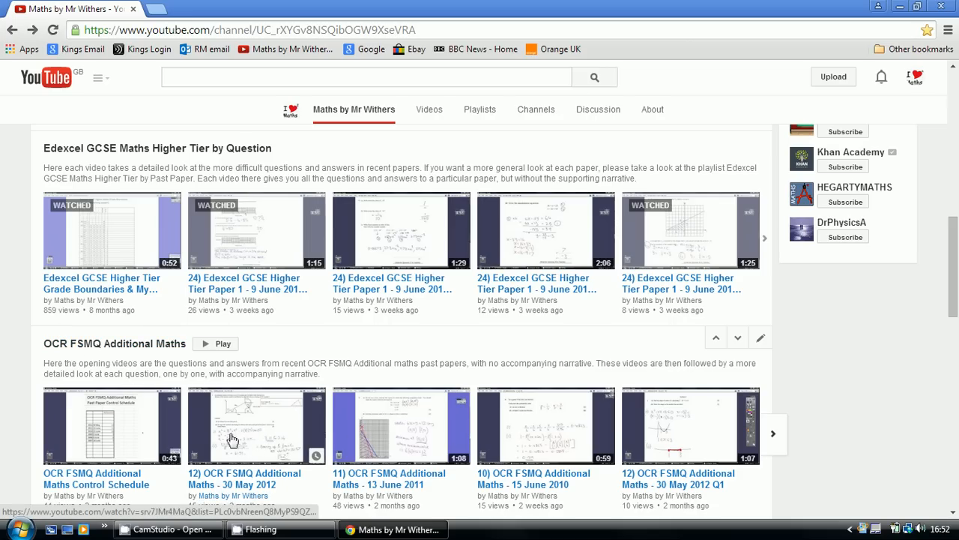
{"action": "mouse_move", "coordinate": [711, 431]}
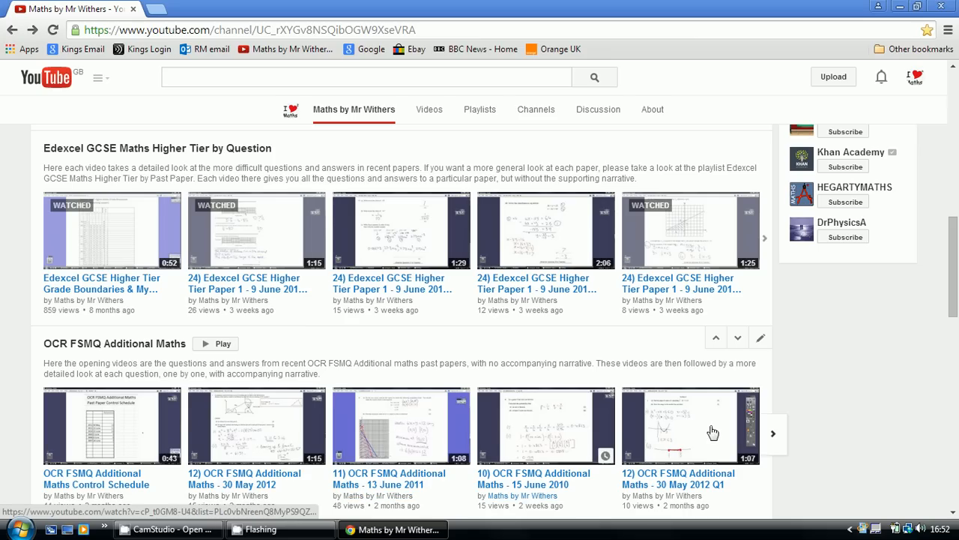
{"action": "mouse_move", "coordinate": [662, 432]}
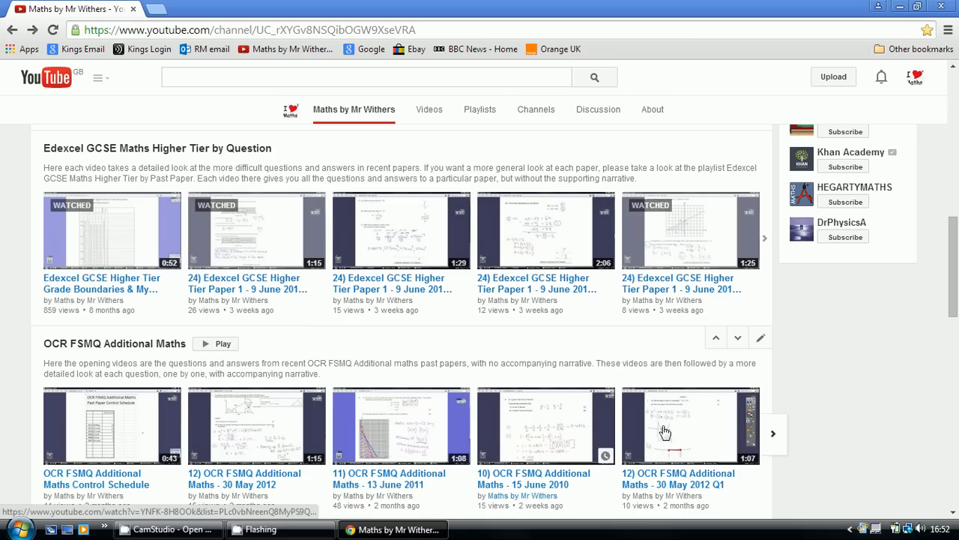
{"action": "mouse_move", "coordinate": [429, 345]}
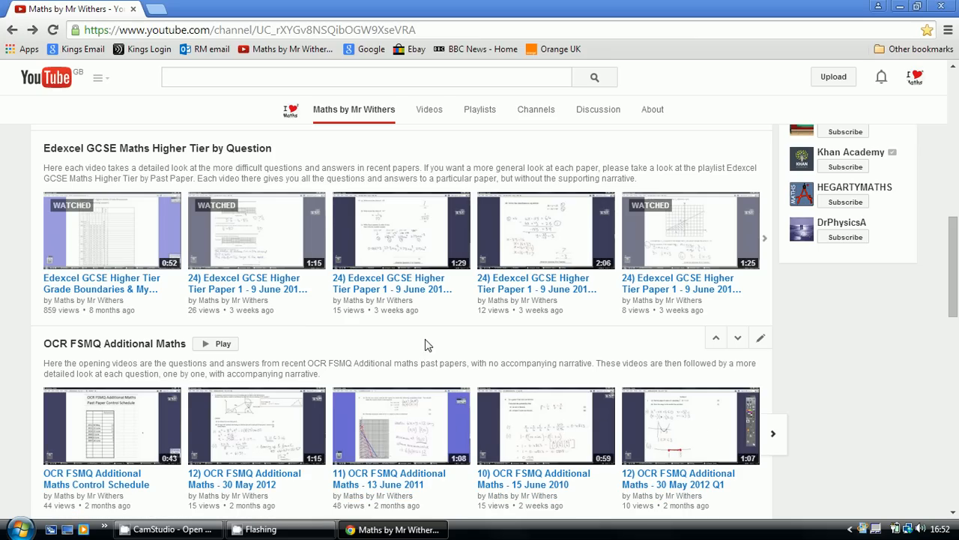
{"action": "scroll", "scroll_direction": "down", "scroll_amount": 3}
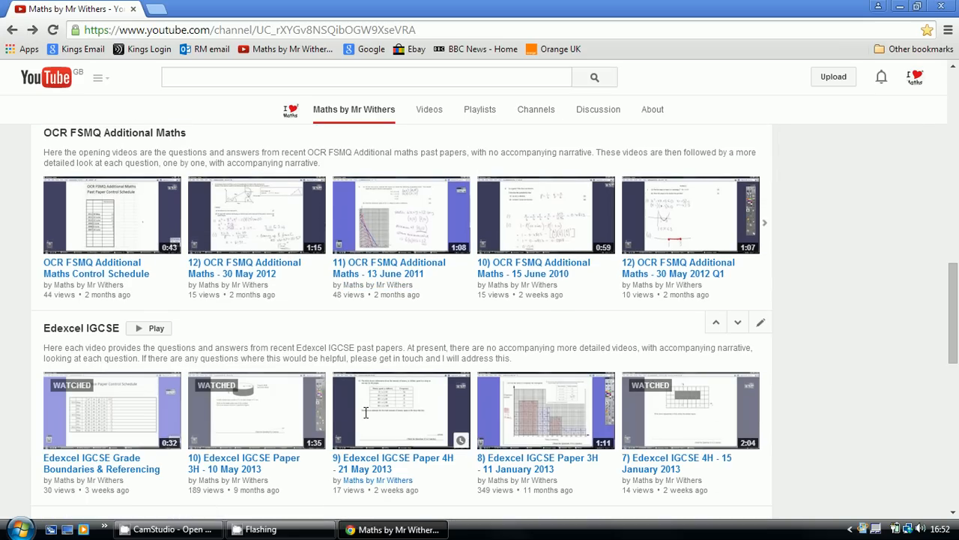
{"action": "mouse_move", "coordinate": [308, 435]}
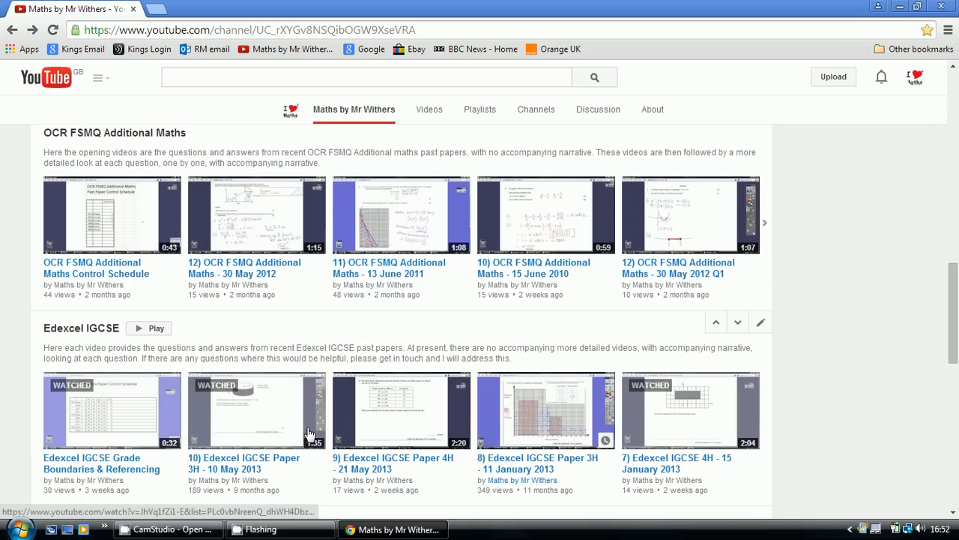
{"action": "mouse_move", "coordinate": [97, 345]}
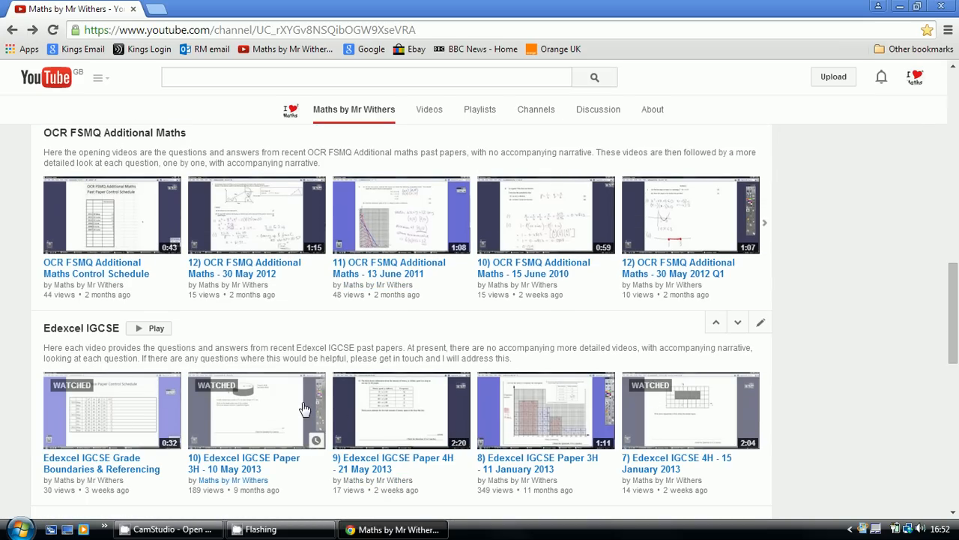
{"action": "scroll", "scroll_direction": "down", "scroll_amount": 3}
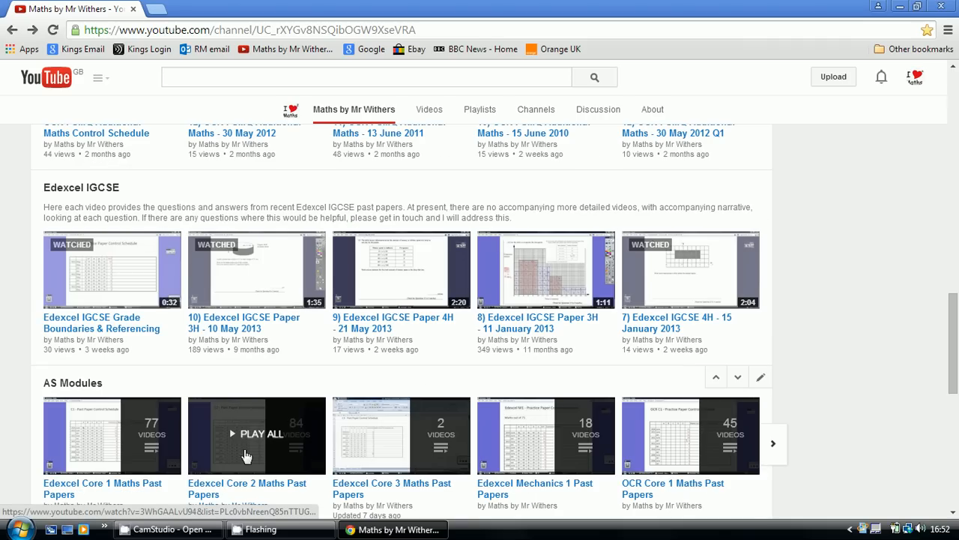
{"action": "mouse_move", "coordinate": [147, 428]}
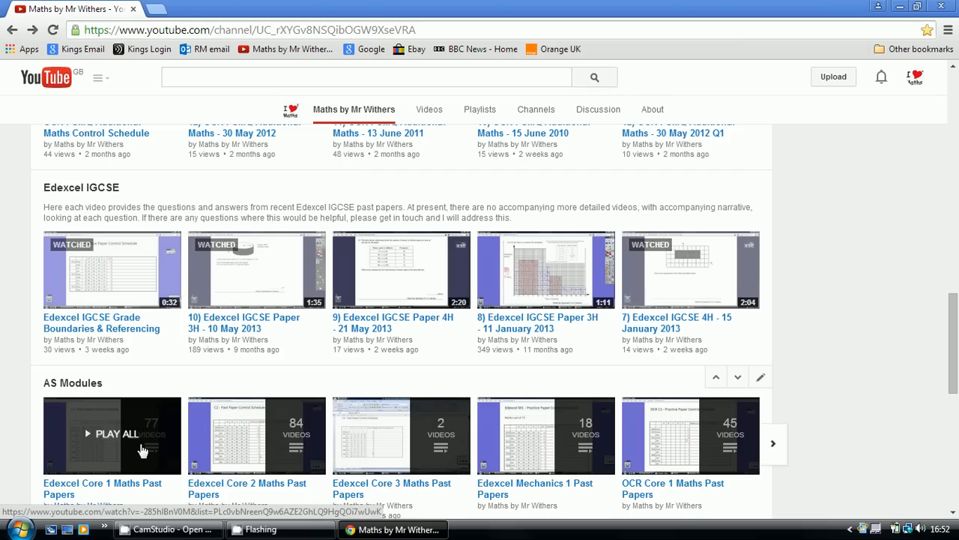
{"action": "mouse_move", "coordinate": [412, 453]}
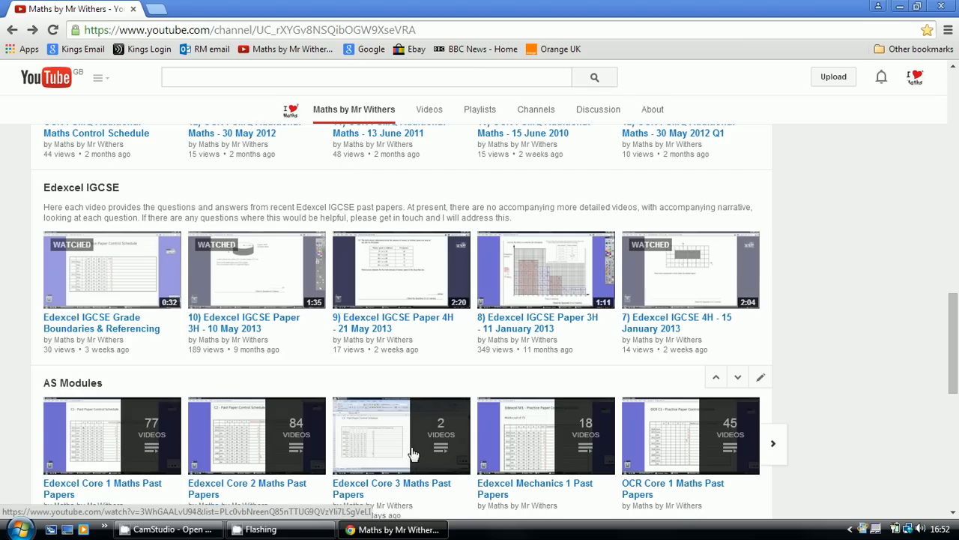
{"action": "mouse_move", "coordinate": [127, 447]}
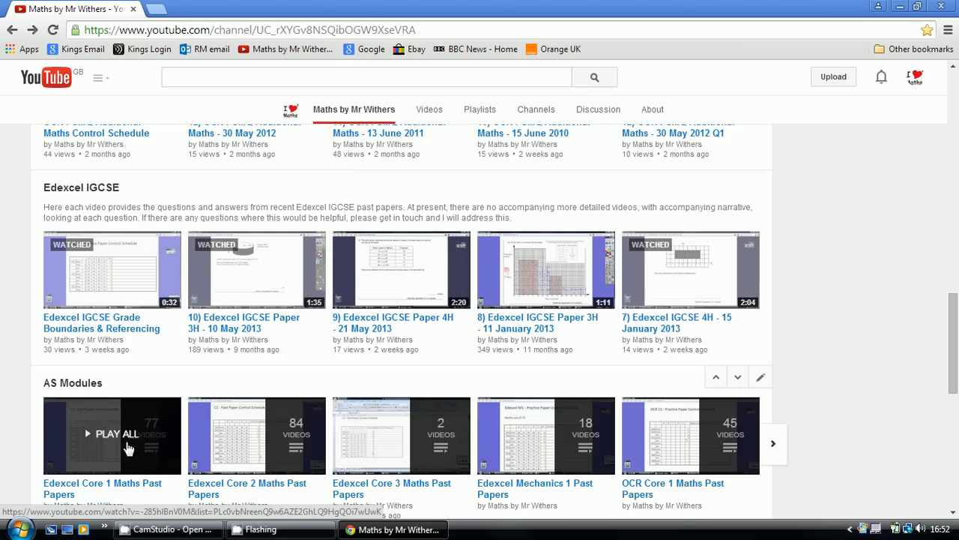
{"action": "mouse_move", "coordinate": [698, 455]}
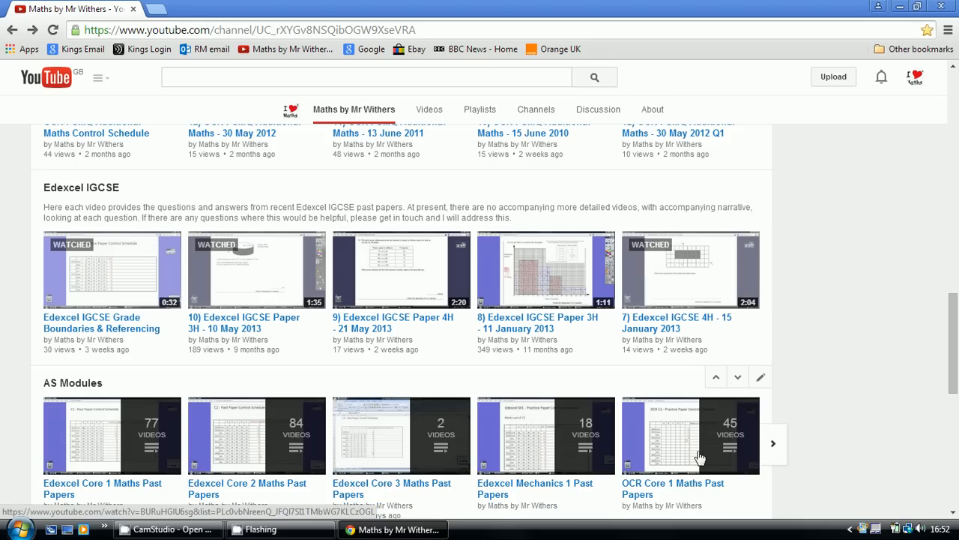
{"action": "mouse_move", "coordinate": [828, 318]}
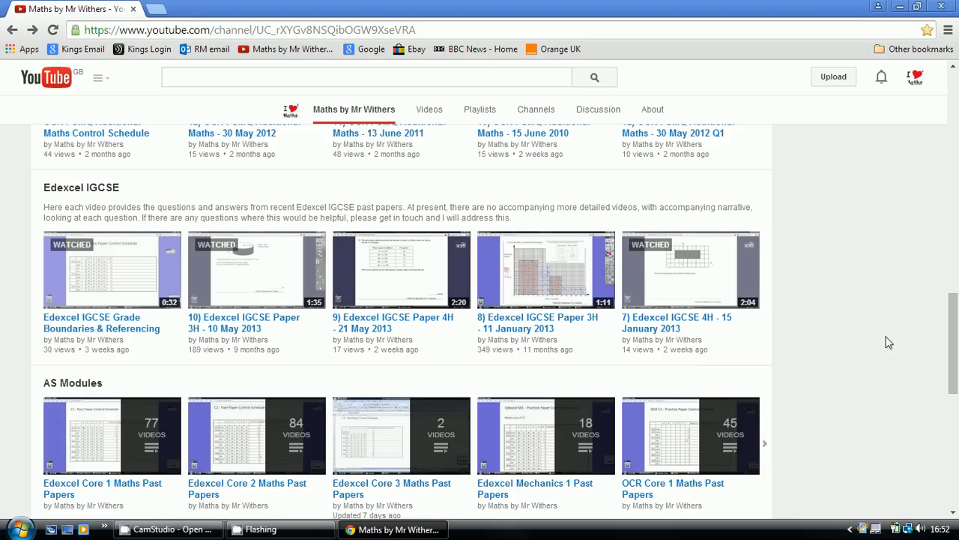
{"action": "scroll", "scroll_direction": "down", "scroll_amount": 3}
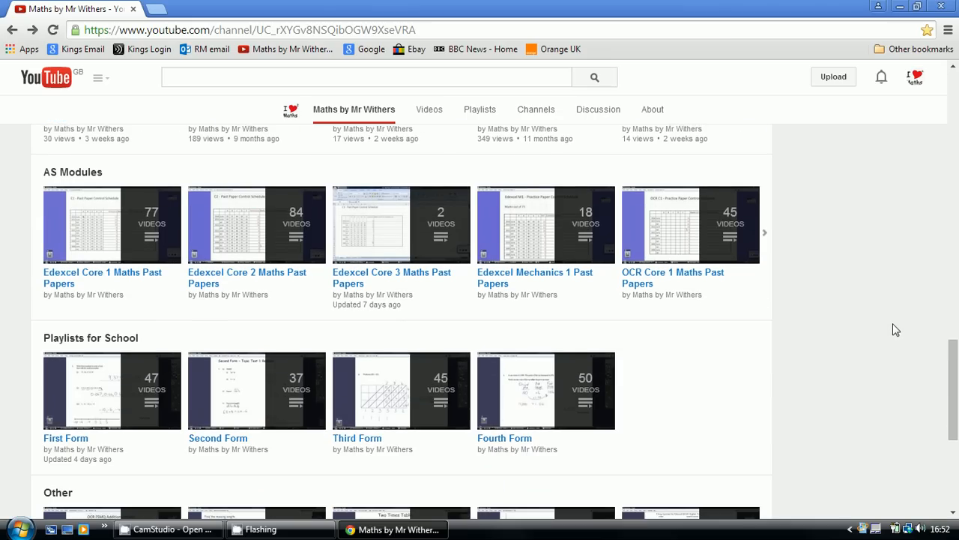
{"action": "scroll", "scroll_direction": "down", "scroll_amount": 3}
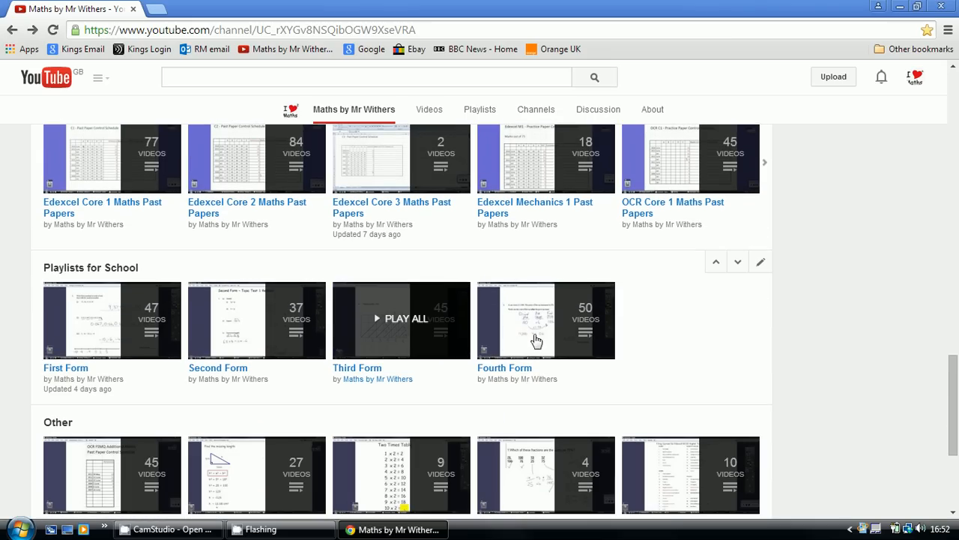
{"action": "mouse_move", "coordinate": [411, 357]}
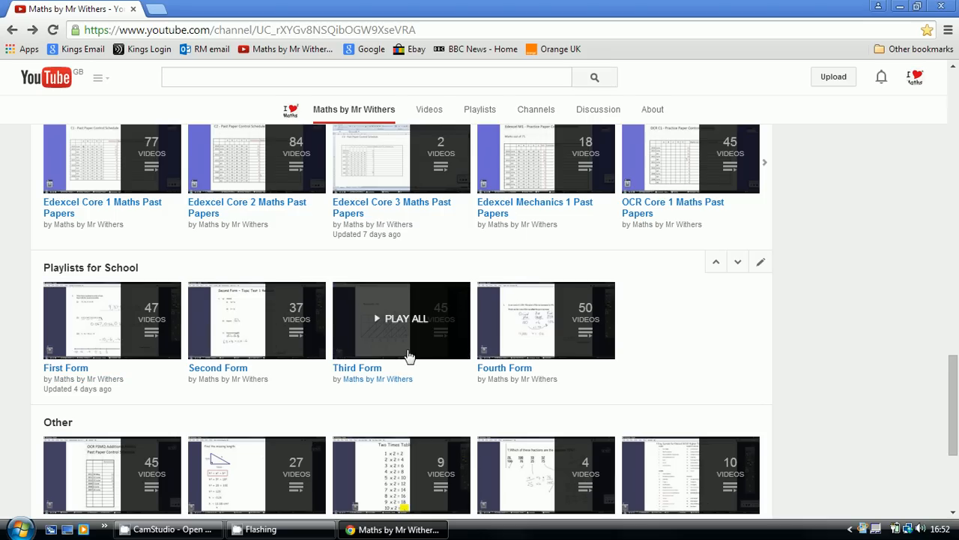
{"action": "mouse_move", "coordinate": [569, 344]}
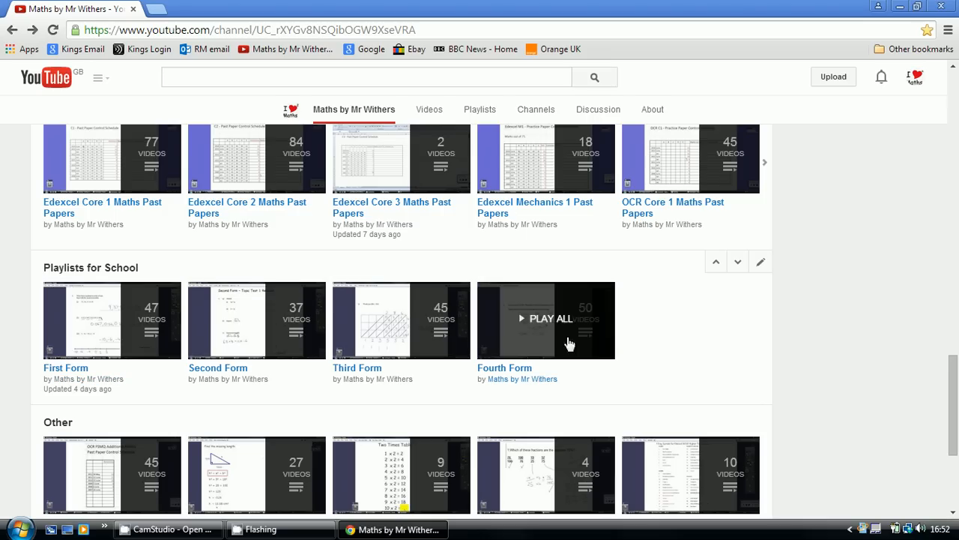
{"action": "scroll", "scroll_direction": "down", "scroll_amount": 3}
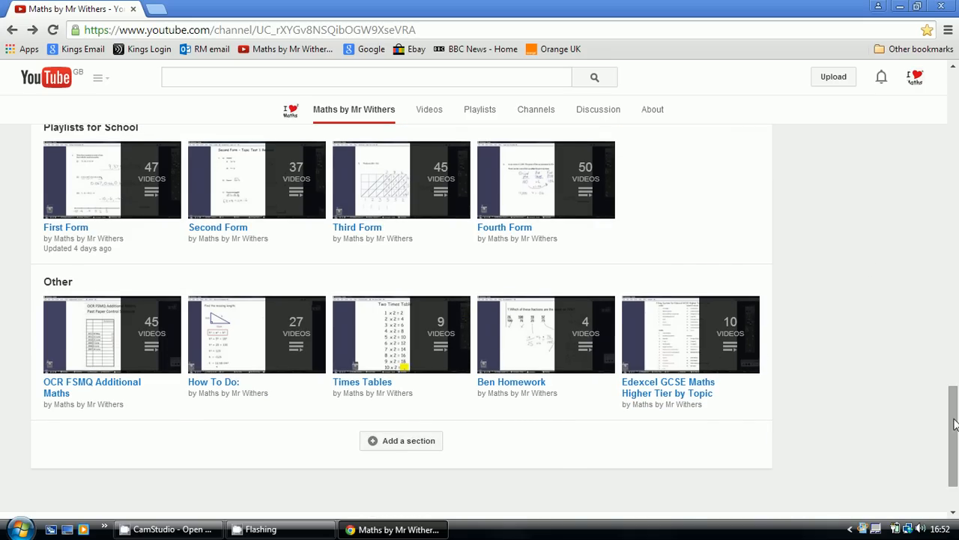
{"action": "scroll", "scroll_direction": "up", "scroll_amount": 3}
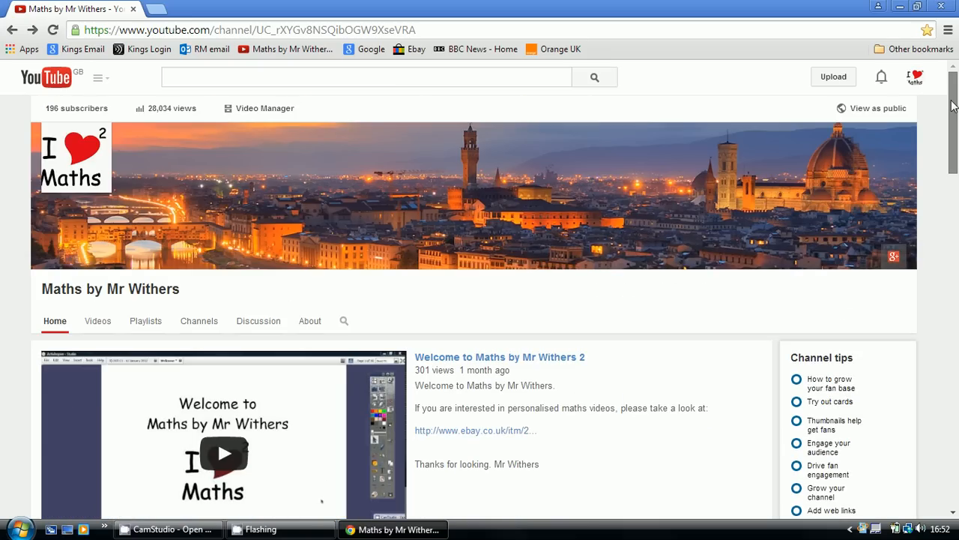